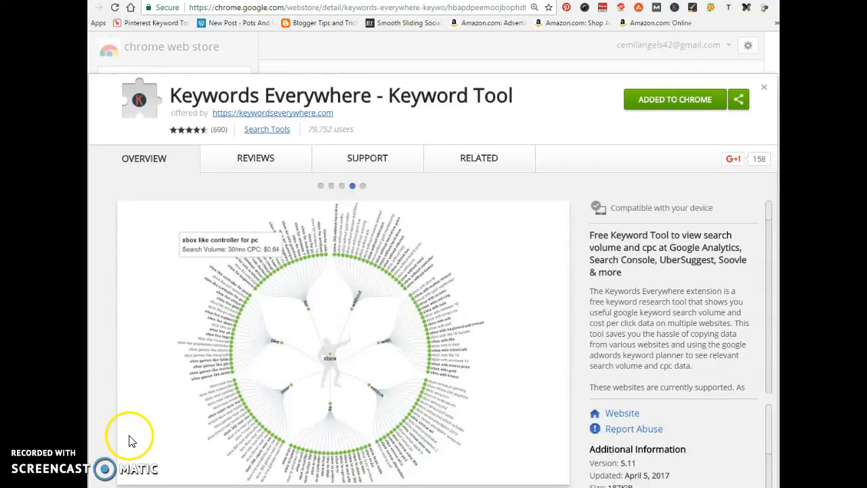
mouse_move(213, 322)
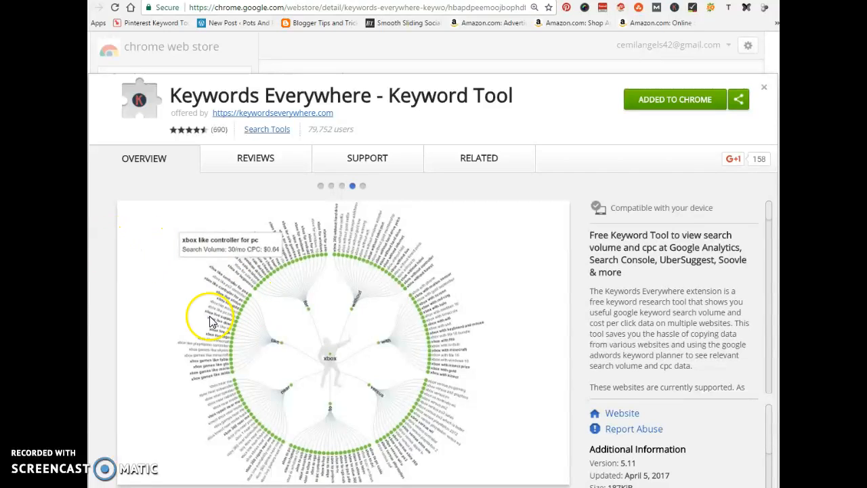
mouse_move(192, 311)
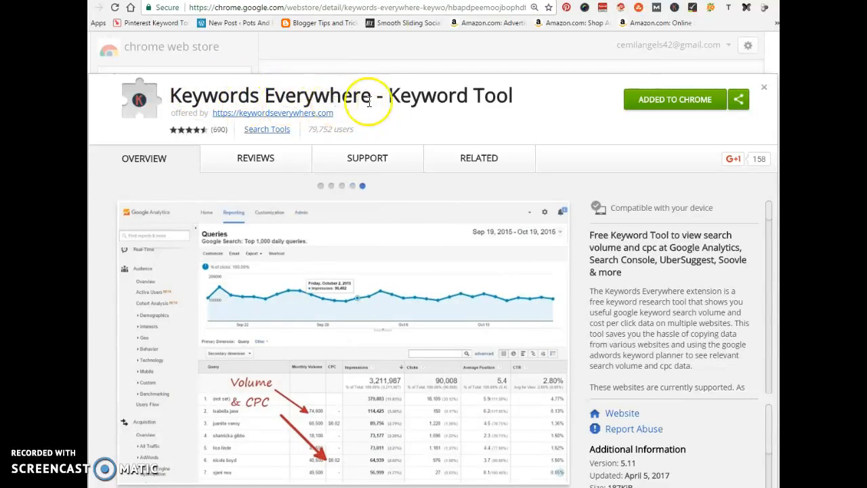
mouse_move(412, 144)
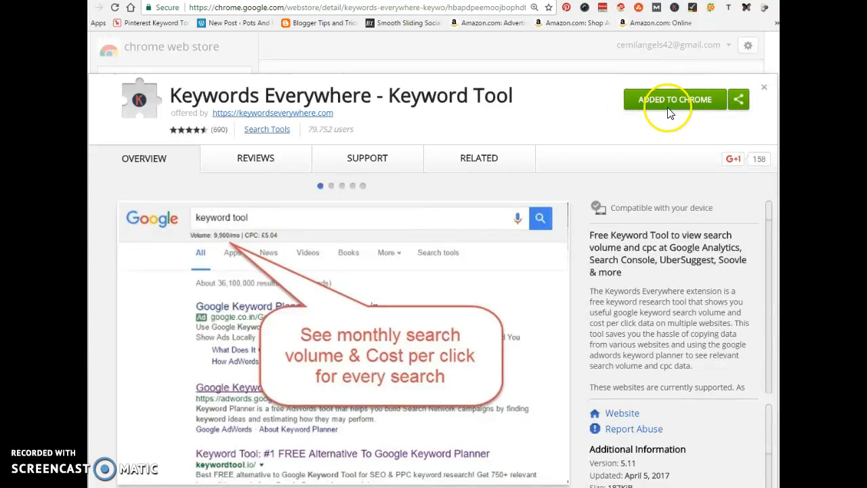
mouse_move(652, 108)
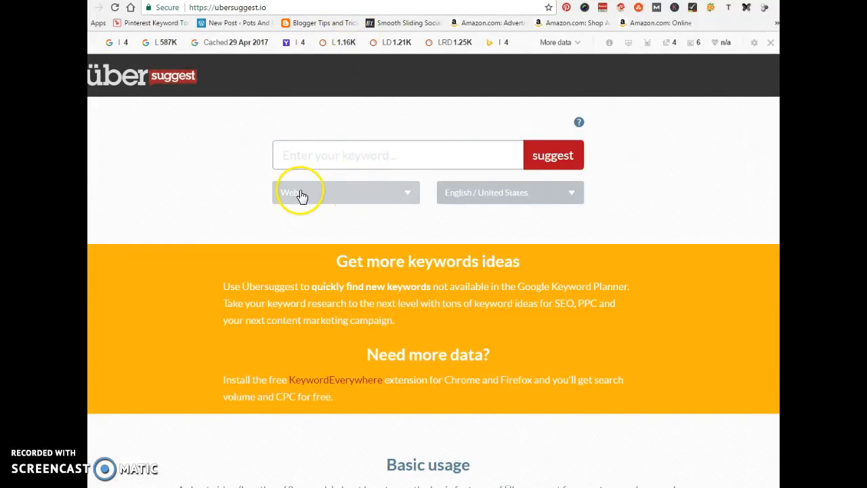
mouse_move(248, 150)
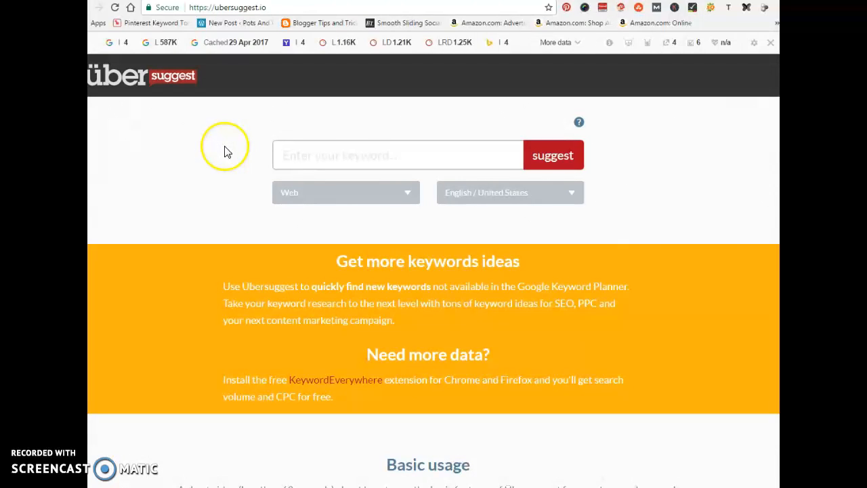
mouse_move(201, 164)
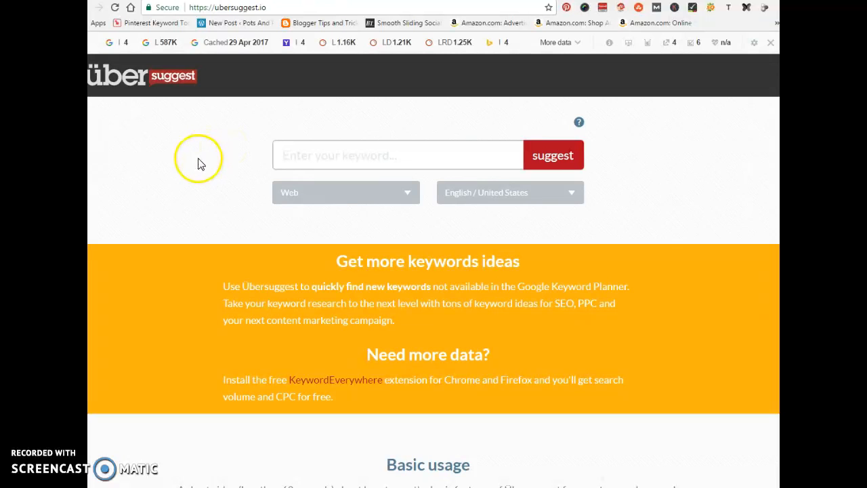
mouse_move(181, 195)
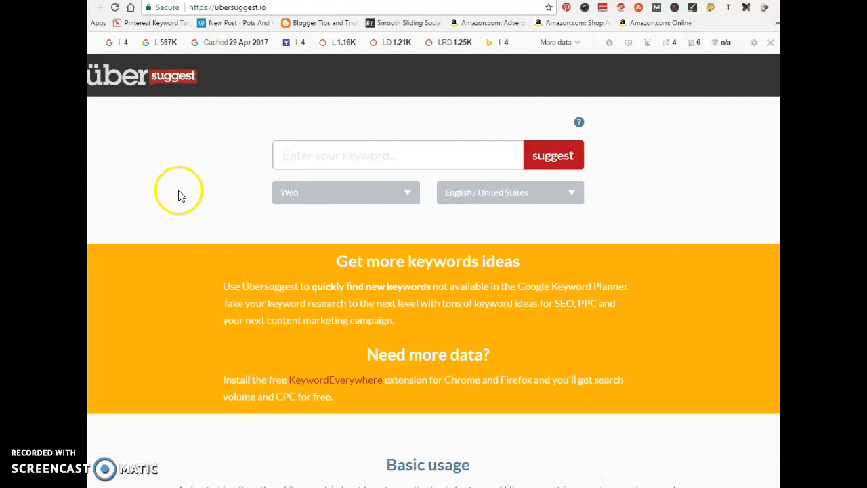
mouse_move(333, 188)
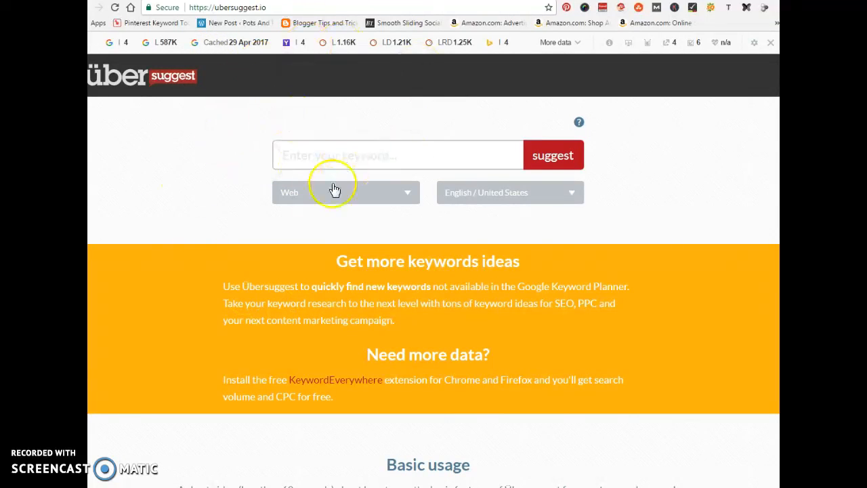
mouse_move(320, 32)
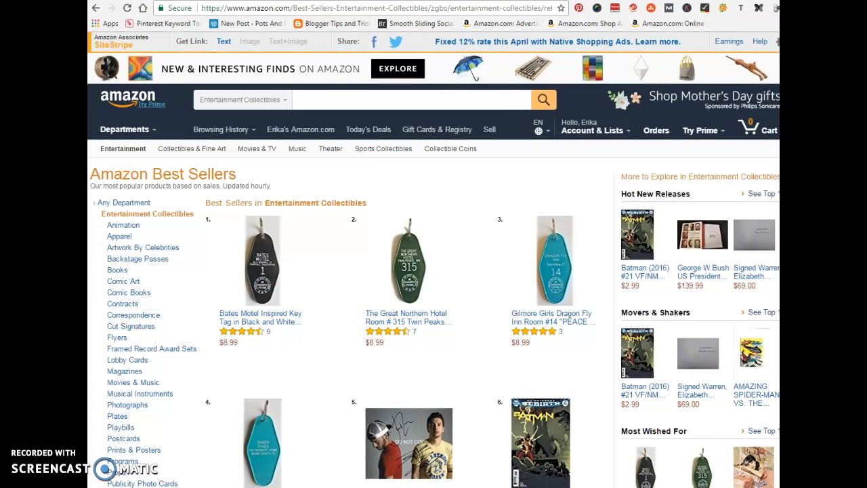
mouse_move(126, 264)
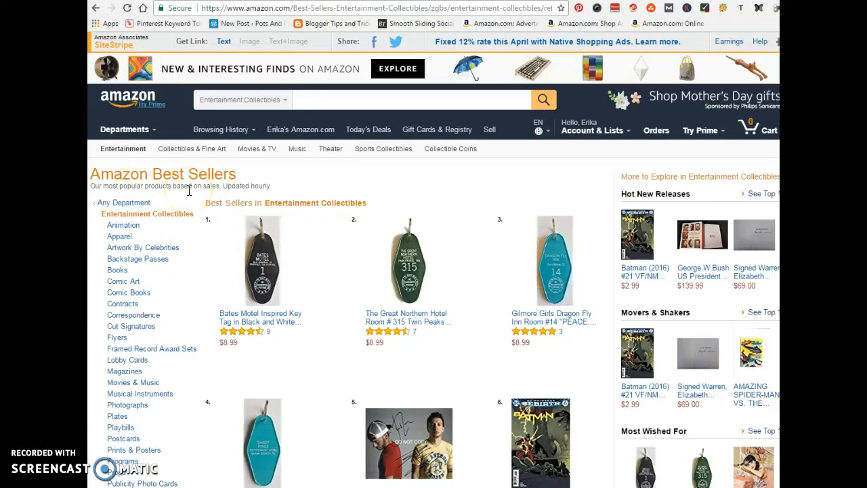
Narrow Amazon Best Sellers from Entertainment Collectibles to the Backstage Passes subcategory and view its top items
scroll("down", 3)
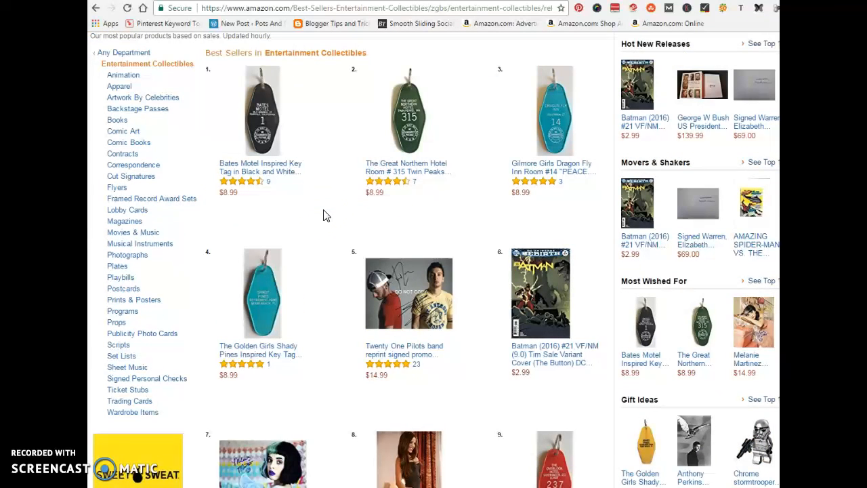
mouse_move(284, 237)
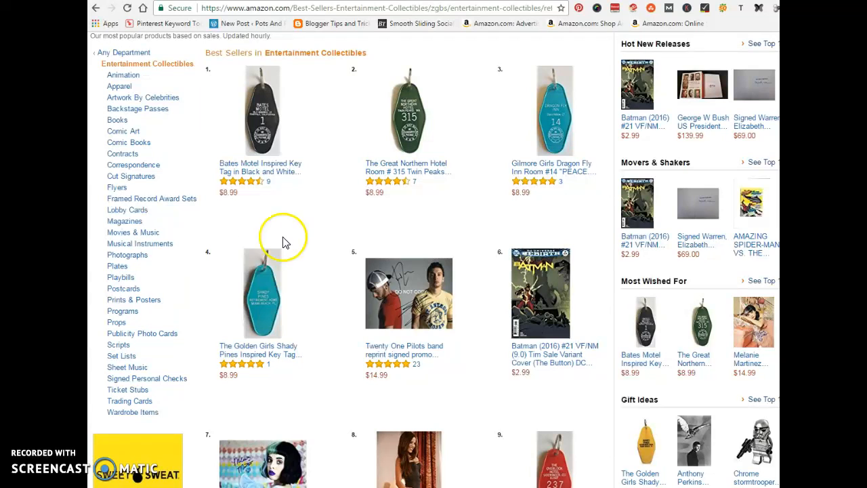
mouse_move(129, 265)
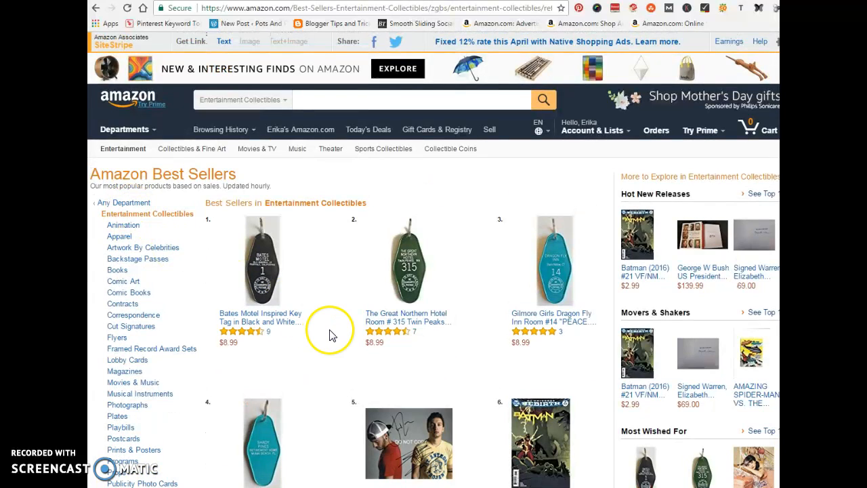
mouse_move(376, 354)
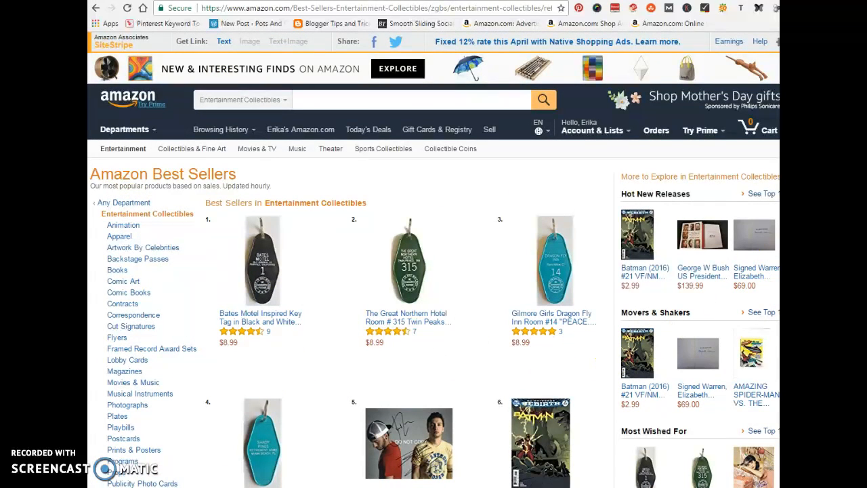
mouse_move(327, 92)
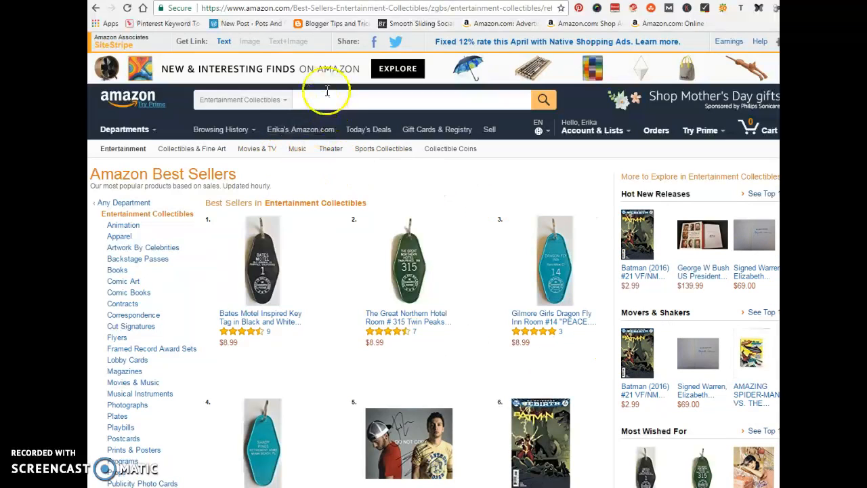
mouse_move(347, 116)
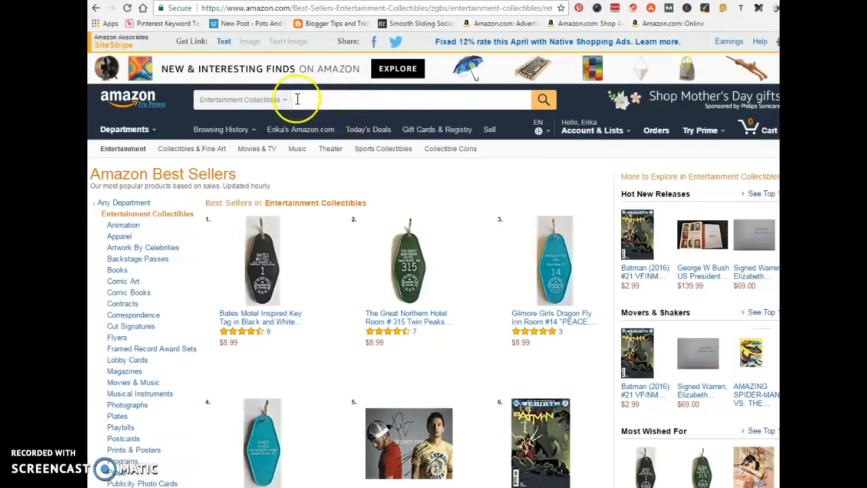
mouse_move(304, 106)
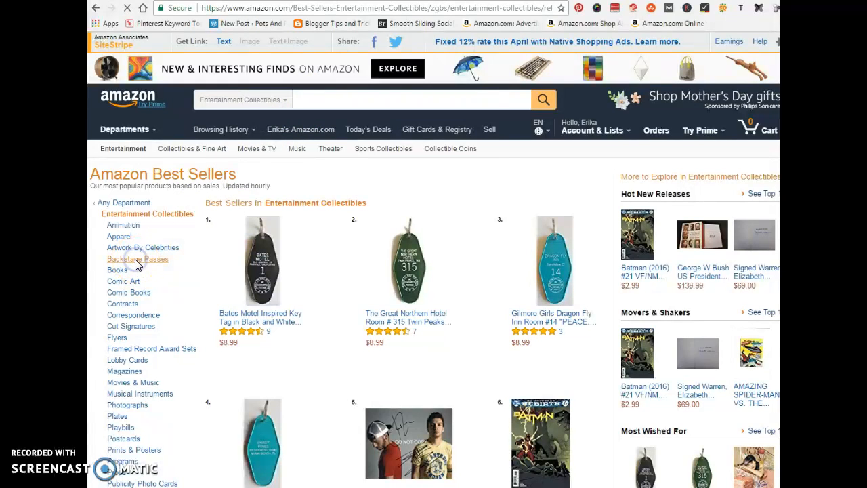
left_click(137, 258)
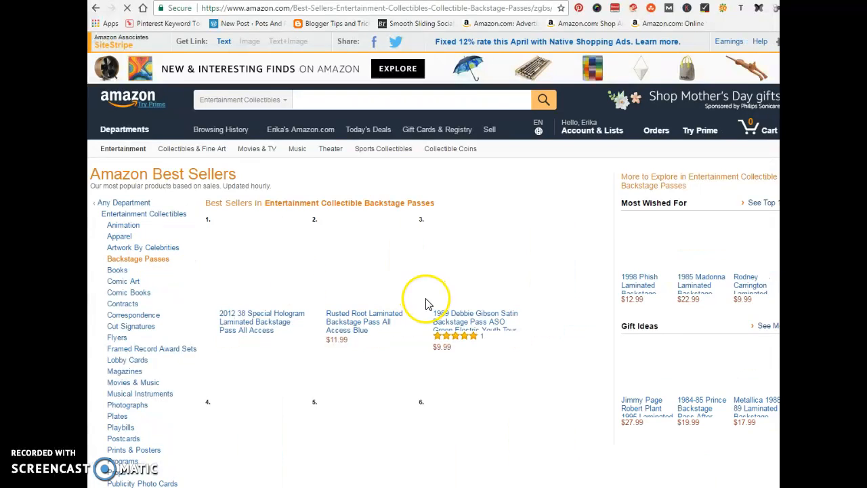
scroll("down", 3)
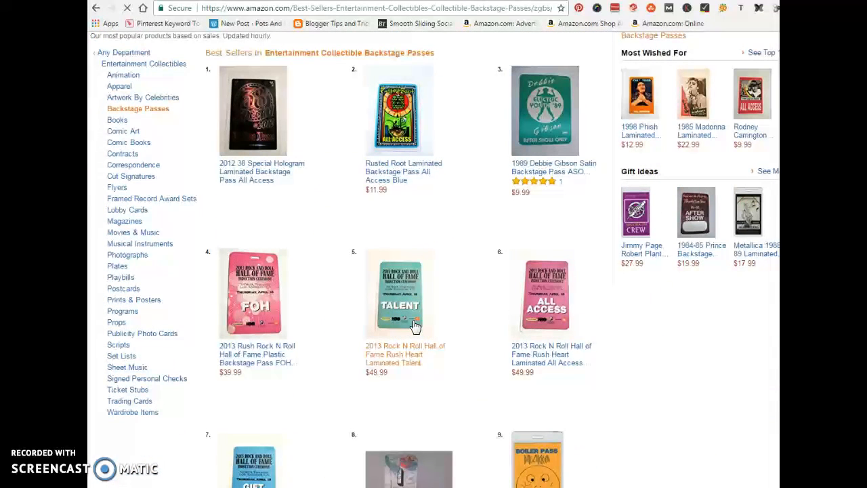
mouse_move(106, 160)
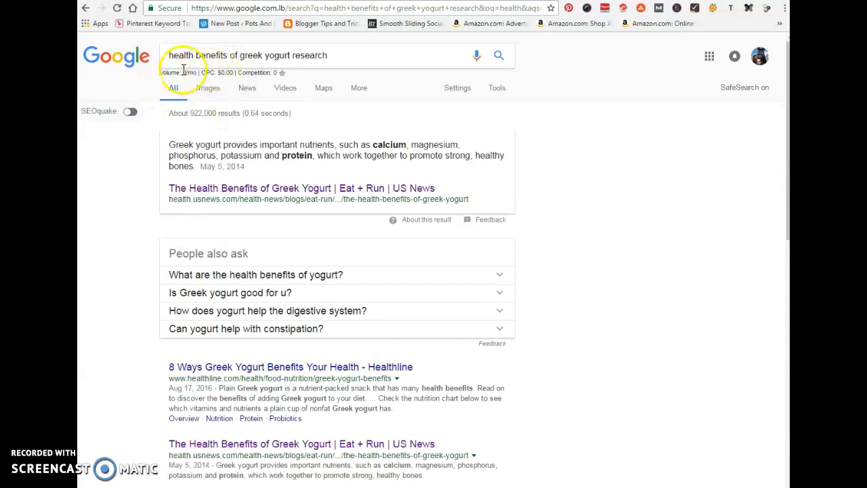
mouse_move(359, 53)
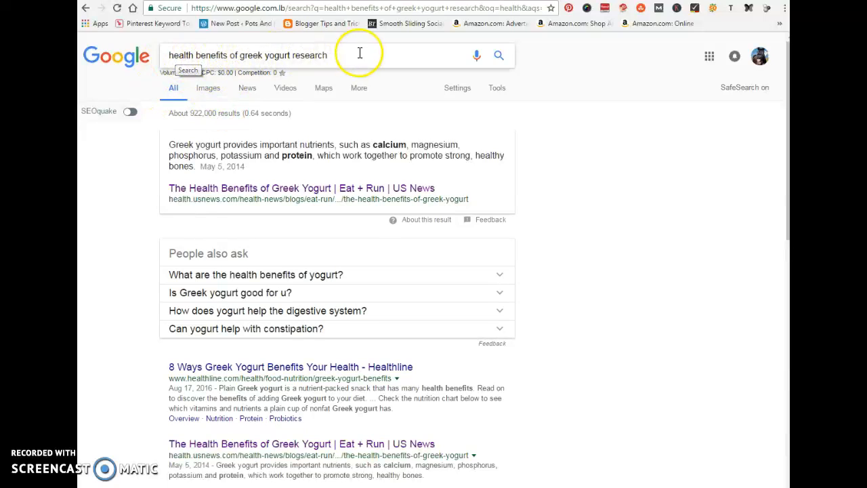
mouse_move(169, 75)
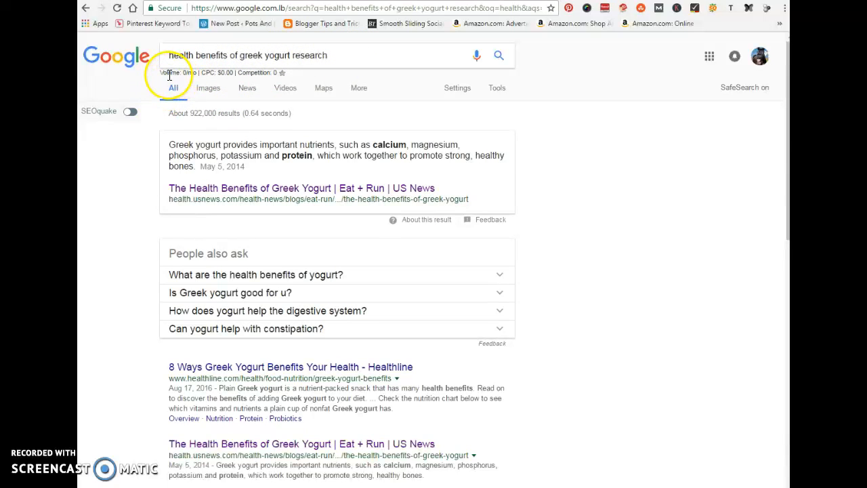
mouse_move(235, 69)
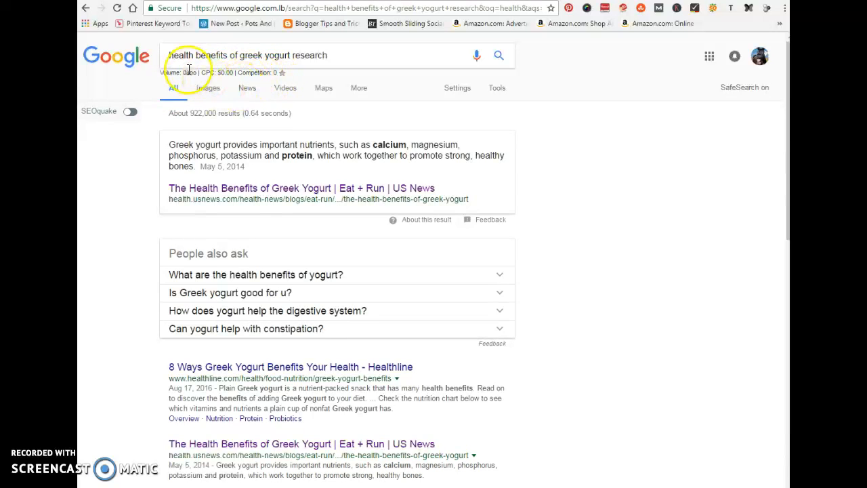
mouse_move(235, 314)
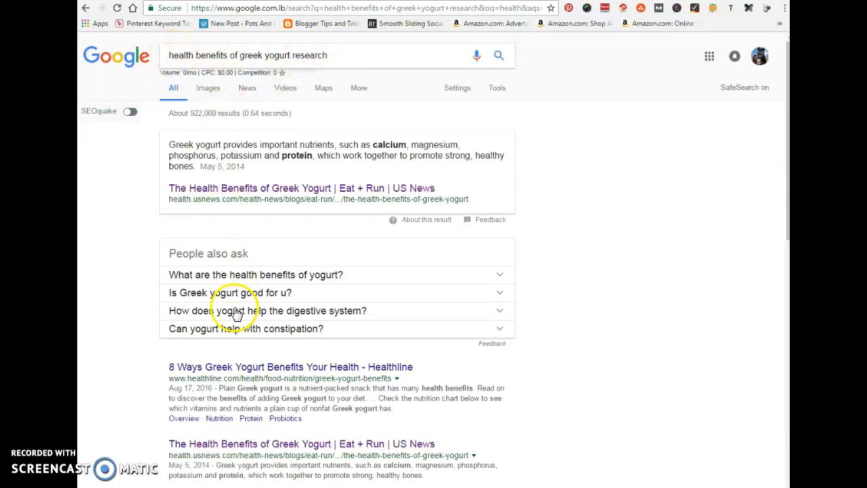
scroll("down", 3)
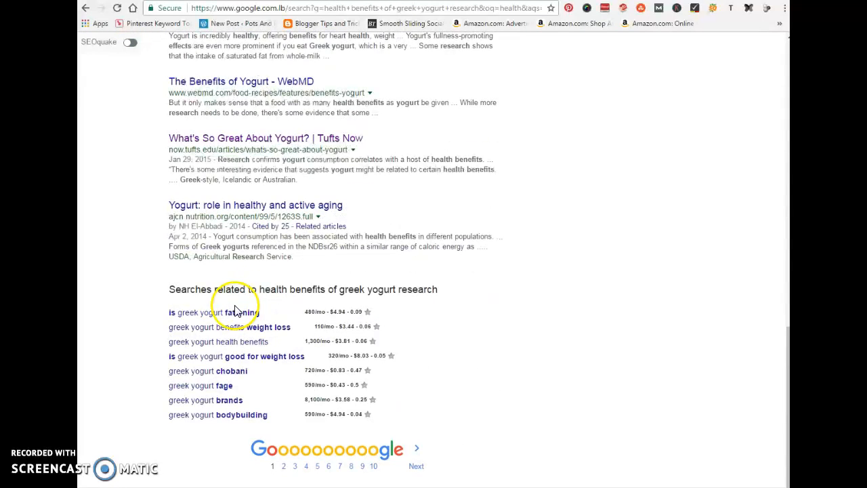
mouse_move(191, 300)
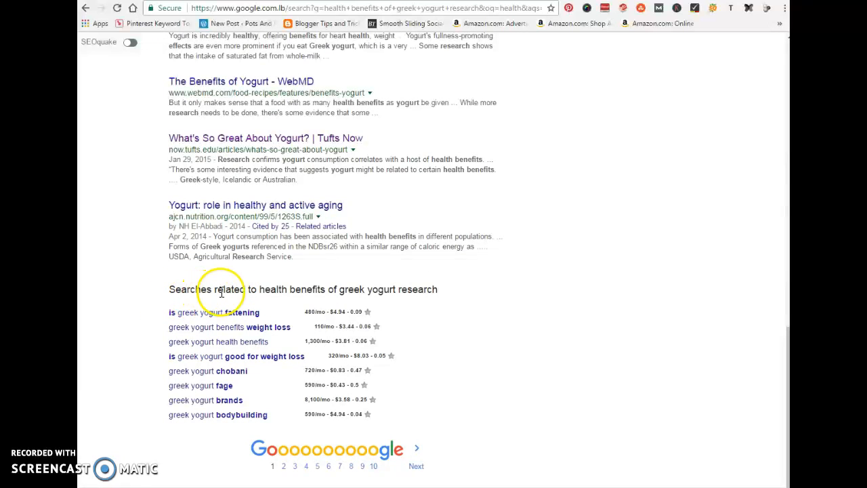
mouse_move(281, 319)
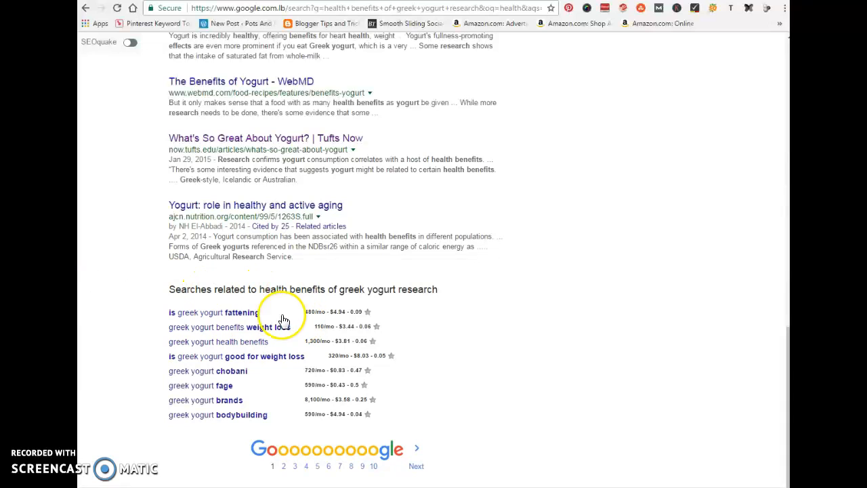
mouse_move(207, 314)
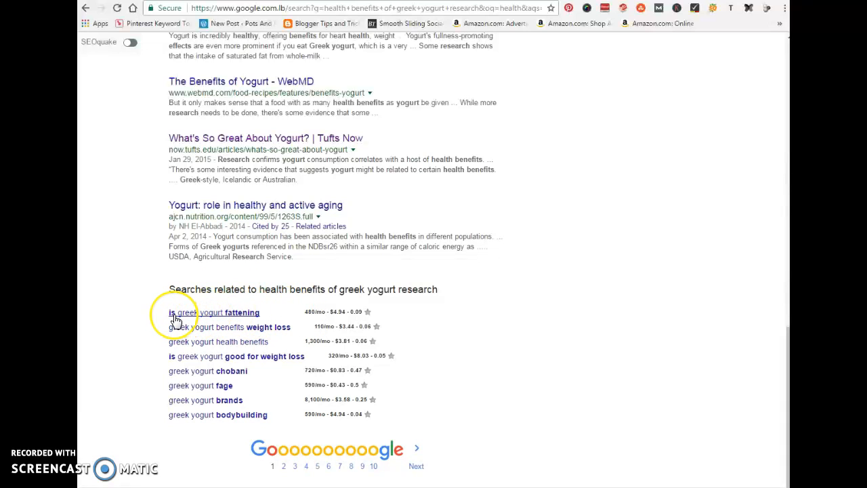
mouse_move(303, 320)
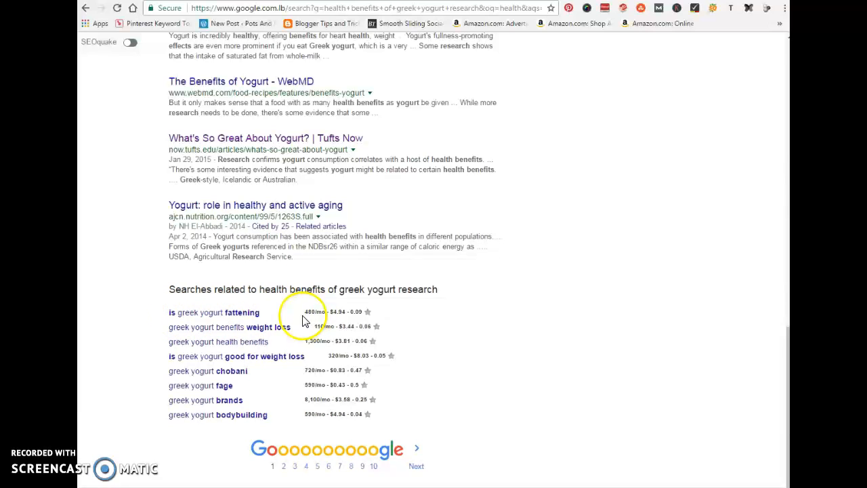
mouse_move(325, 309)
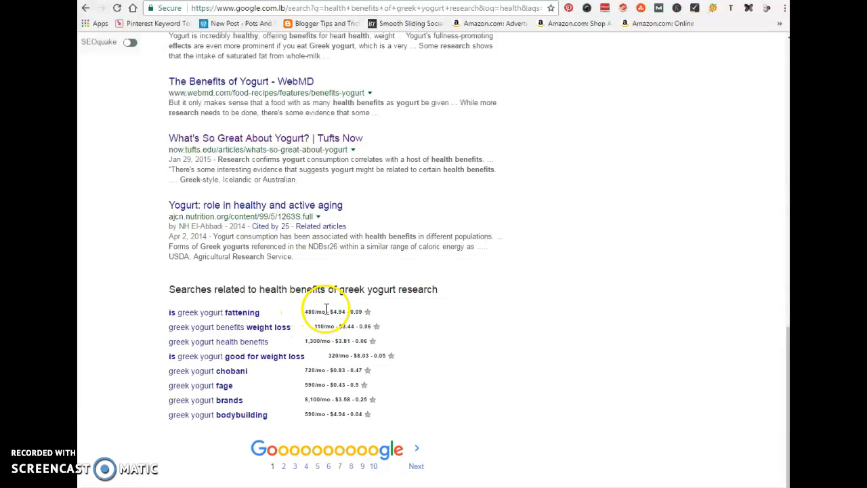
mouse_move(331, 320)
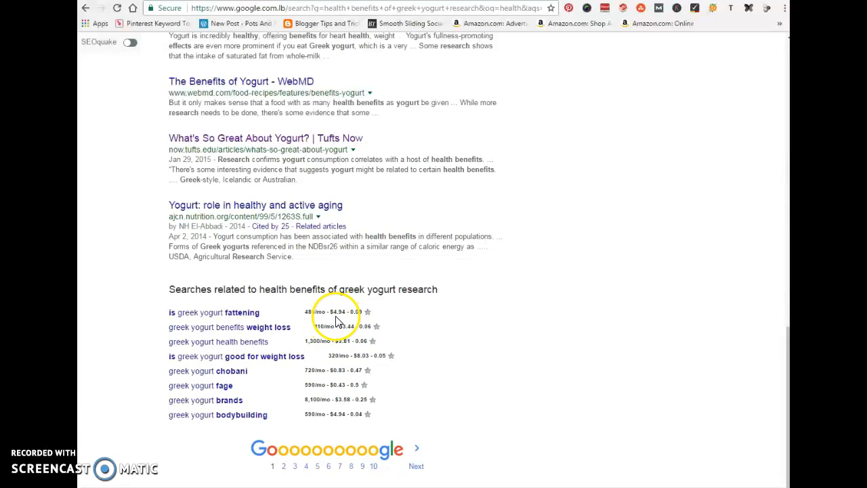
mouse_move(342, 327)
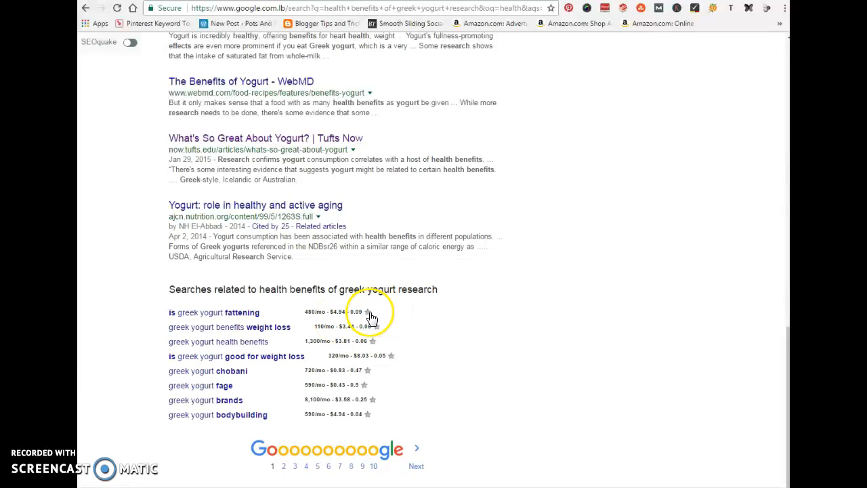
mouse_move(366, 327)
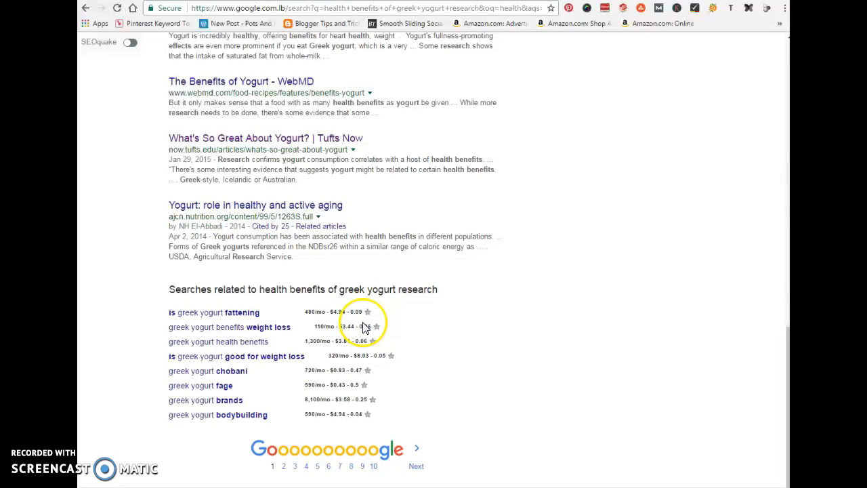
mouse_move(271, 359)
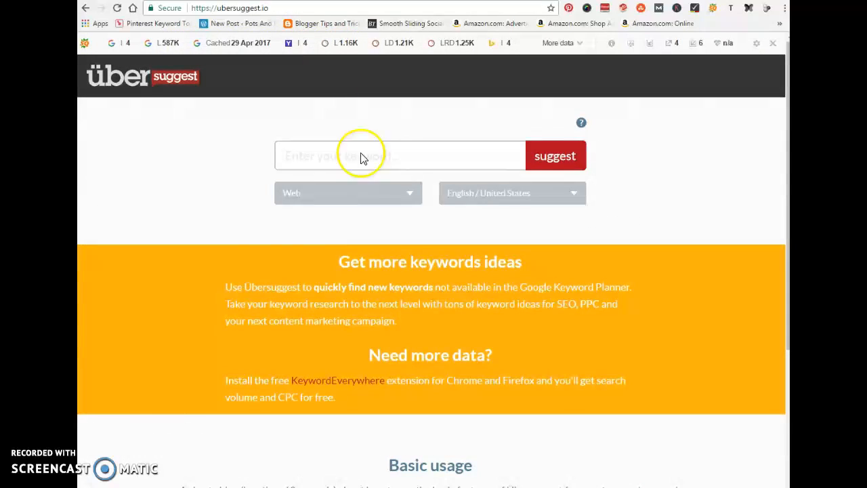
mouse_move(246, 242)
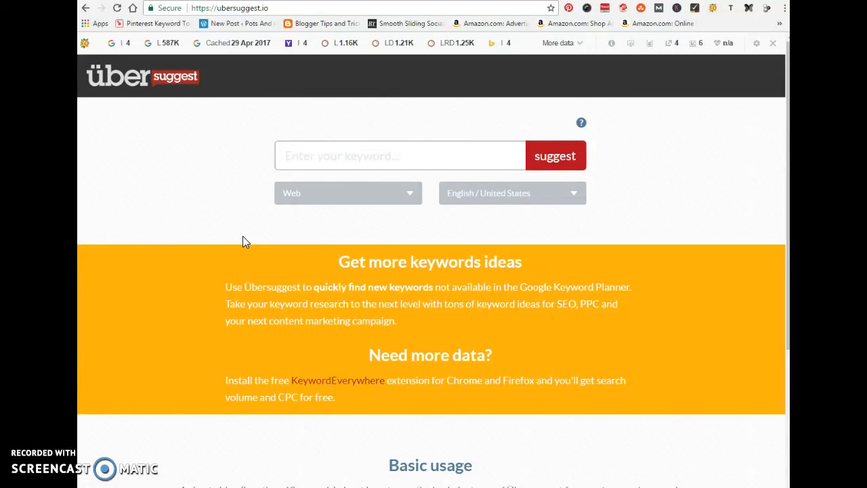
mouse_move(250, 239)
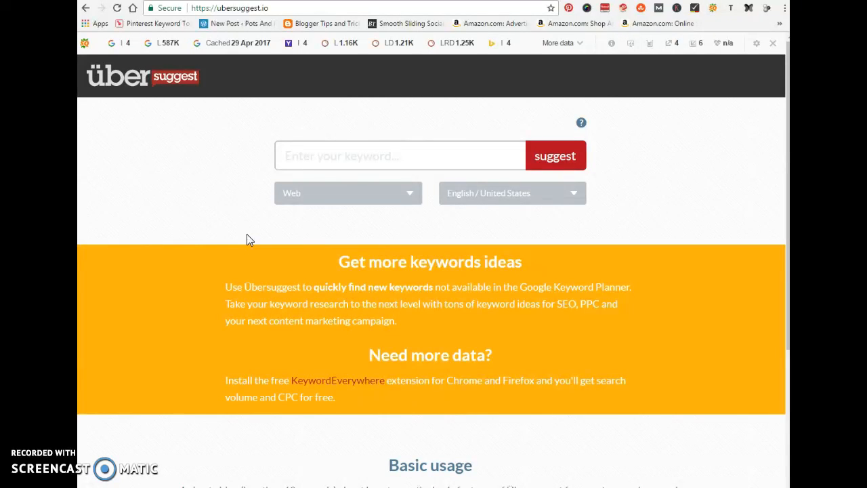
Enter 'health' as the seed keyword in Ubersuggest and submit the suggestion search
left_click(322, 156)
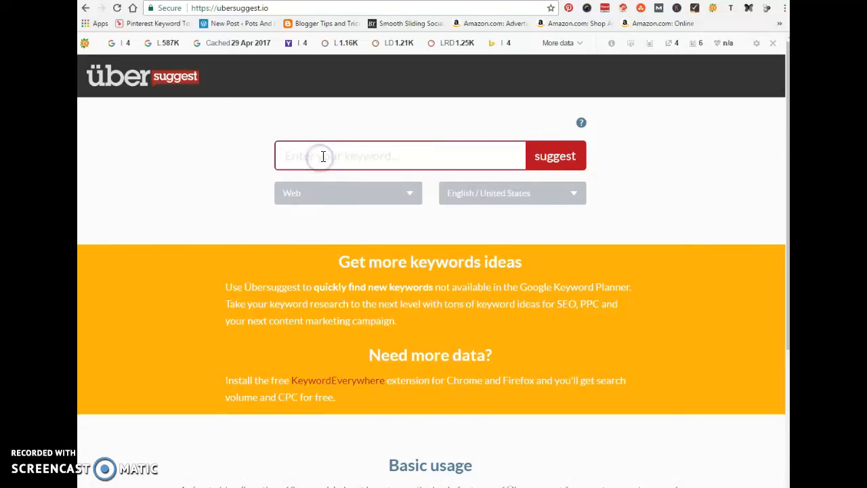
type("health")
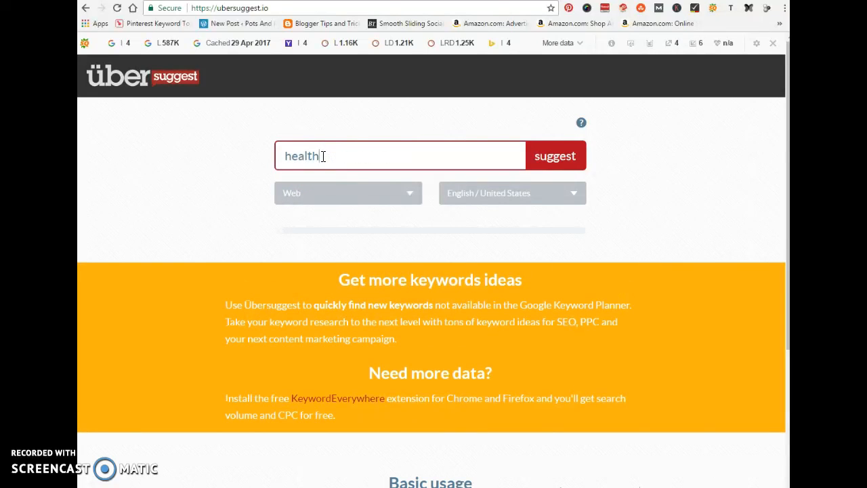
left_click(555, 155)
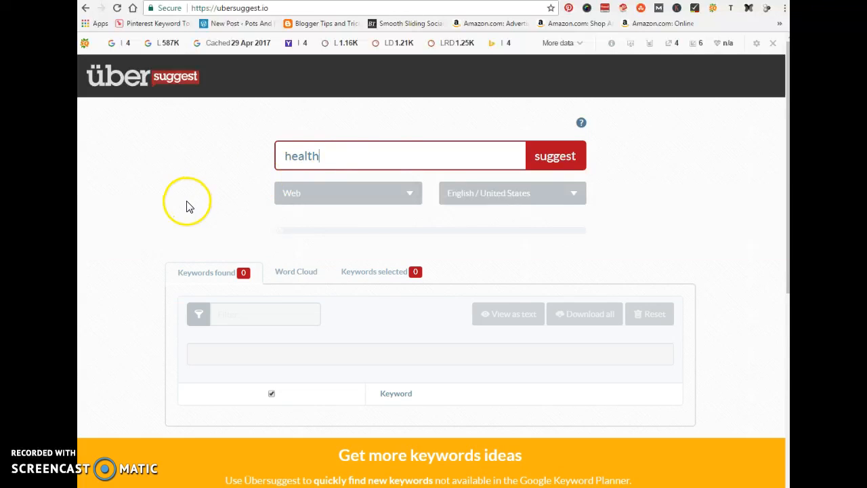
mouse_move(176, 228)
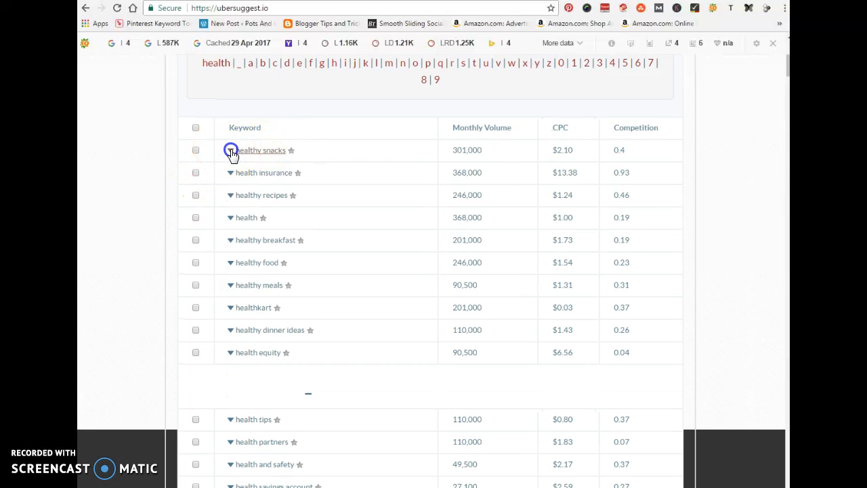
Show the options menu for the 'healthy snacks' keyword in the results table
left_click(230, 149)
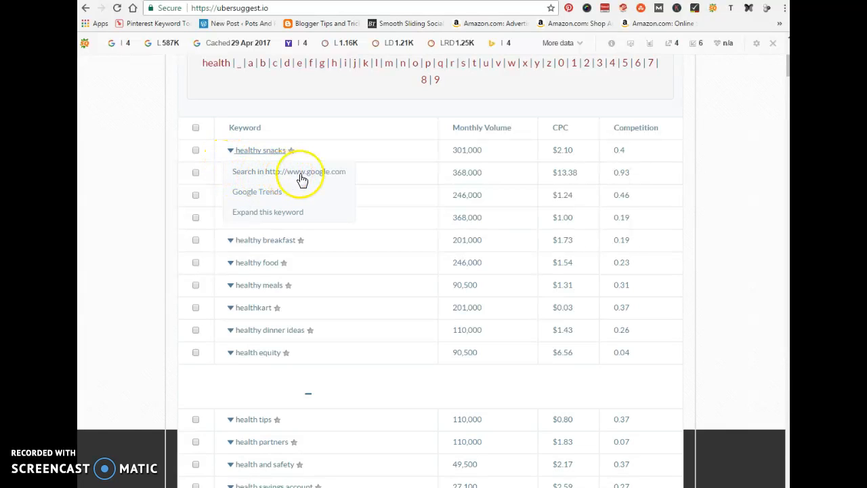
mouse_move(264, 193)
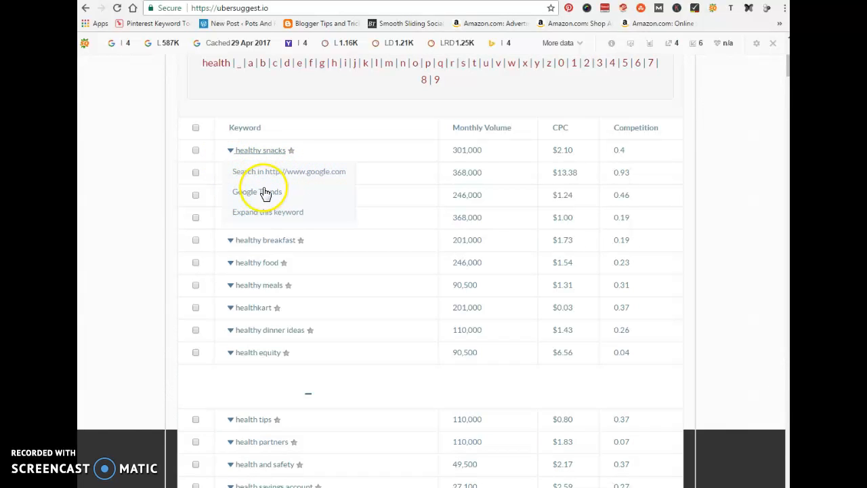
mouse_move(261, 215)
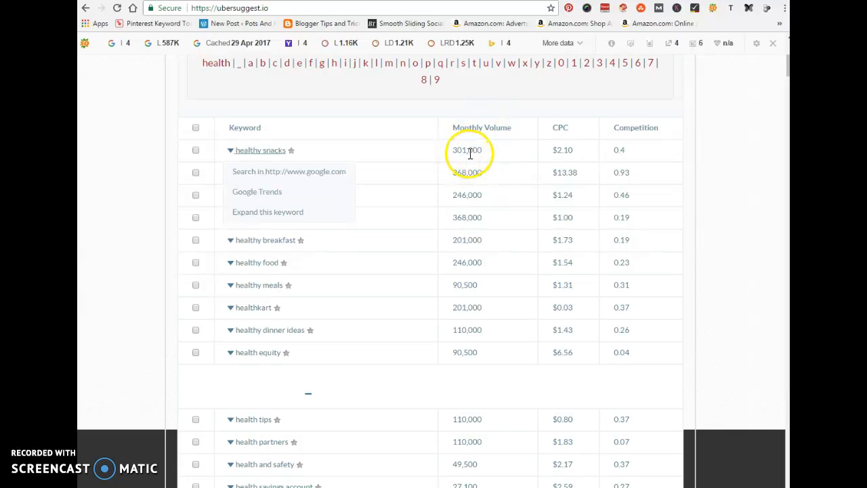
mouse_move(624, 168)
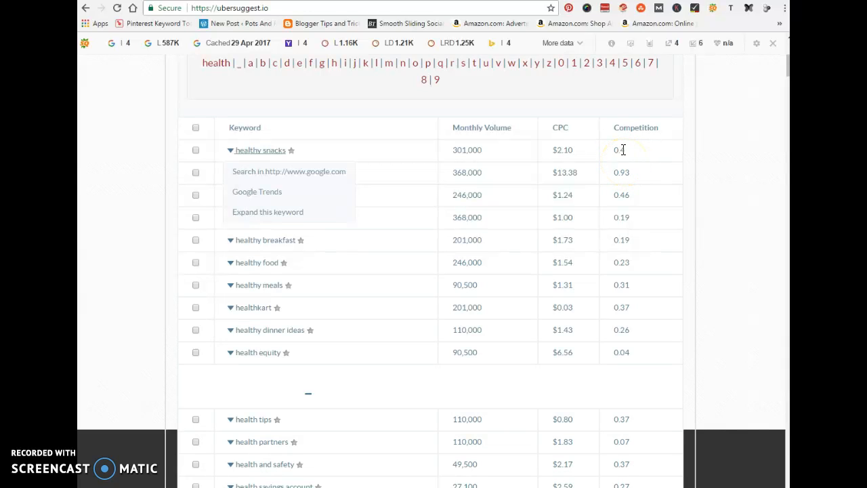
mouse_move(254, 177)
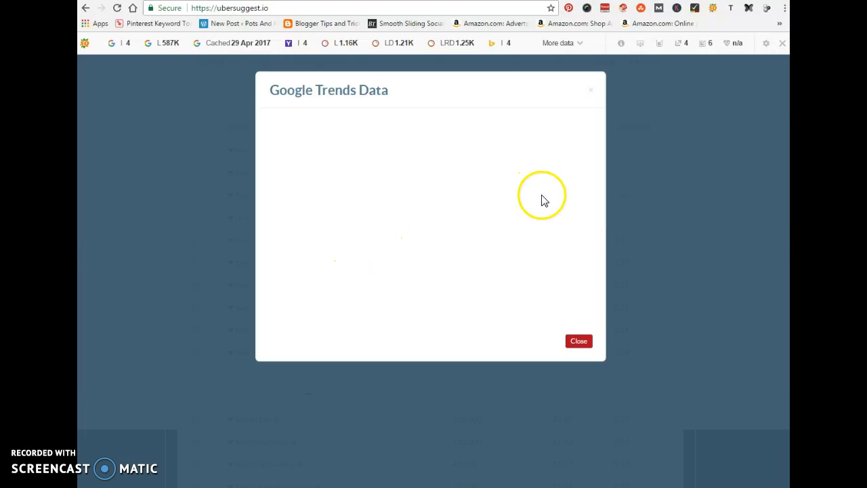
mouse_move(528, 300)
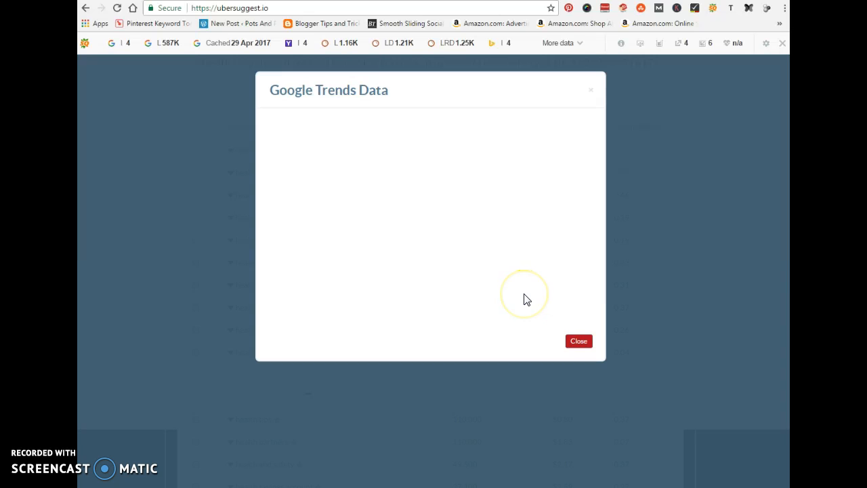
mouse_move(574, 332)
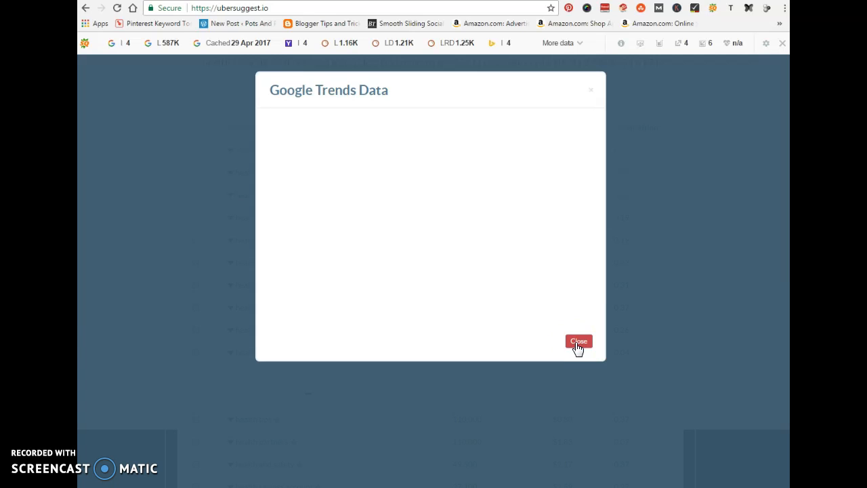
Close the empty Google Trends Data dialog for 'healthy snacks'
left_click(578, 340)
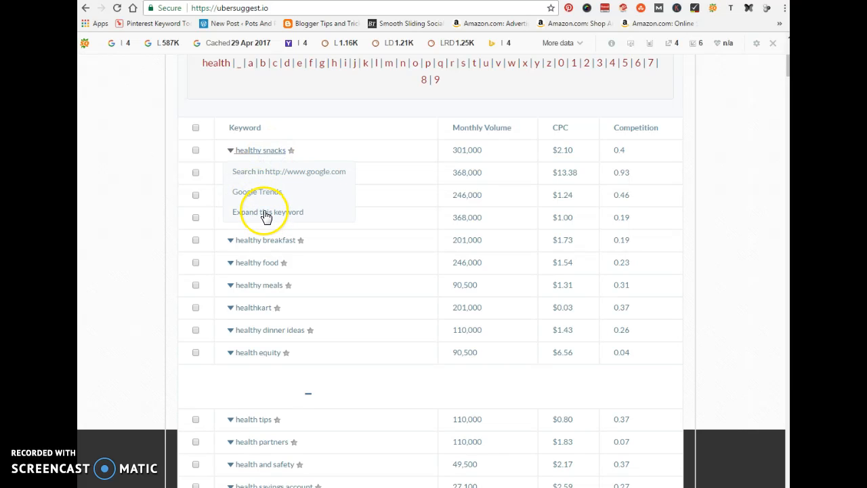
left_click(266, 218)
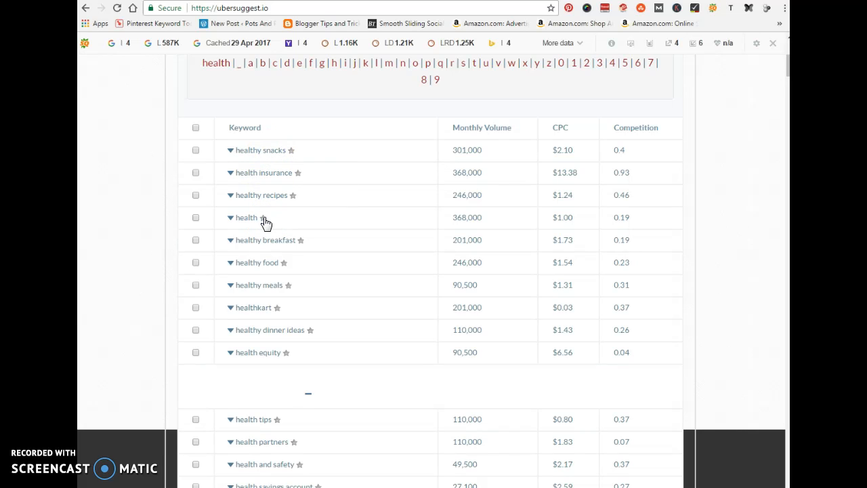
scroll("down", 3)
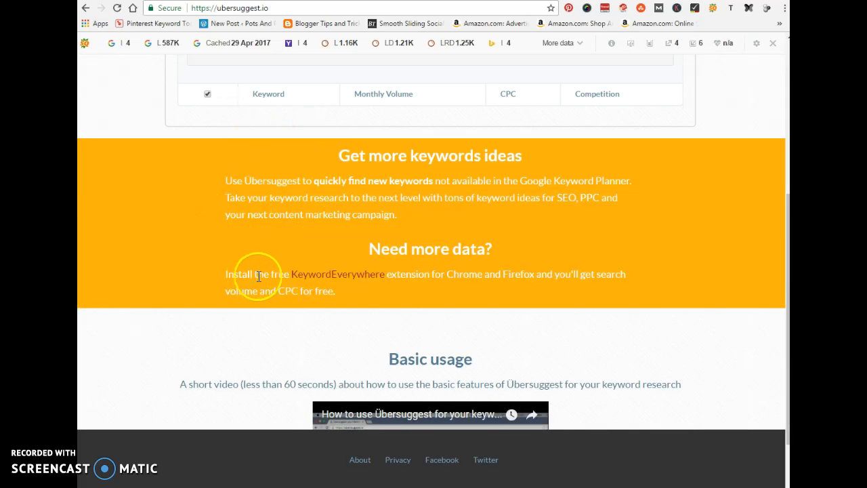
mouse_move(145, 135)
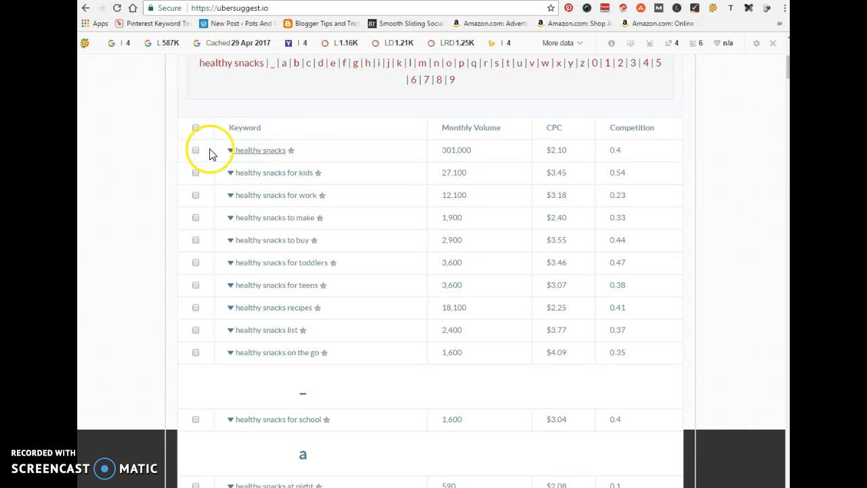
mouse_move(456, 152)
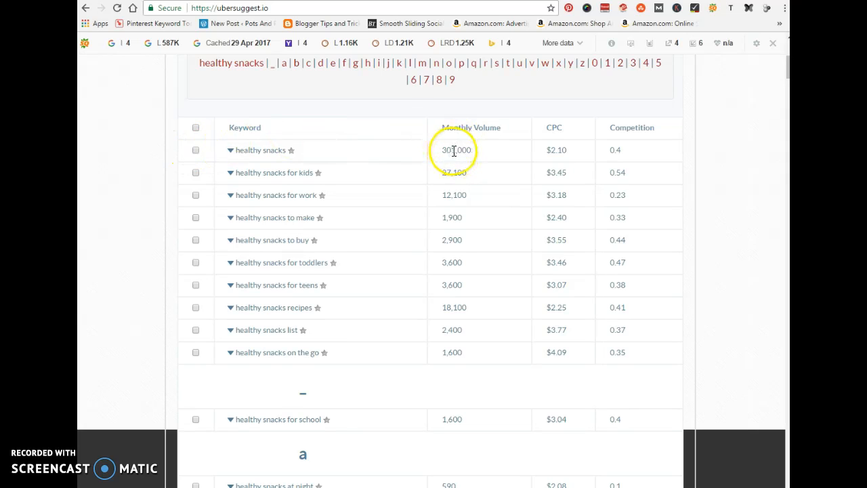
mouse_move(507, 144)
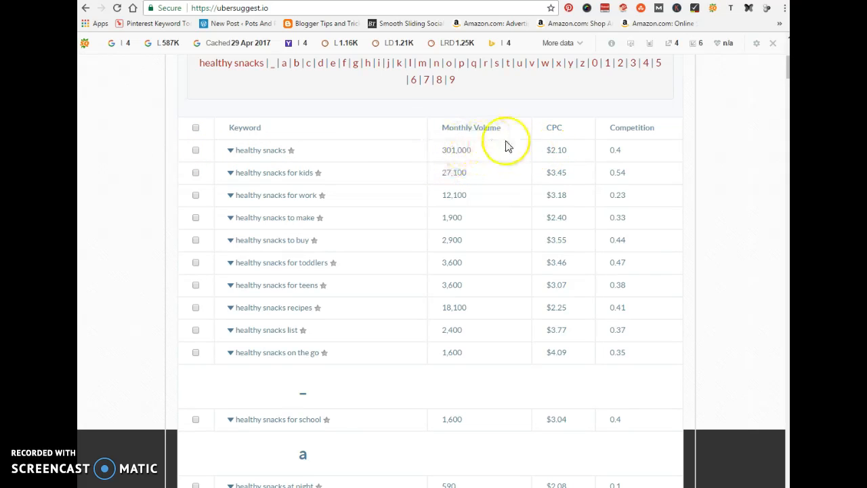
mouse_move(627, 162)
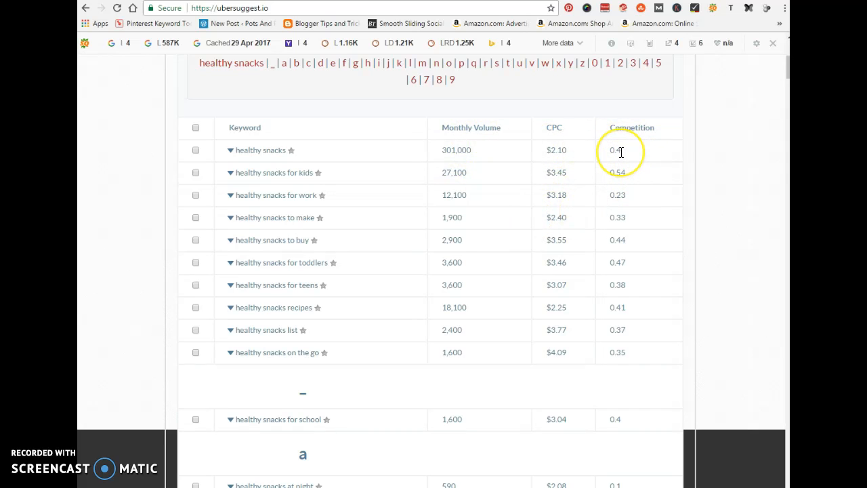
scroll("down", 3)
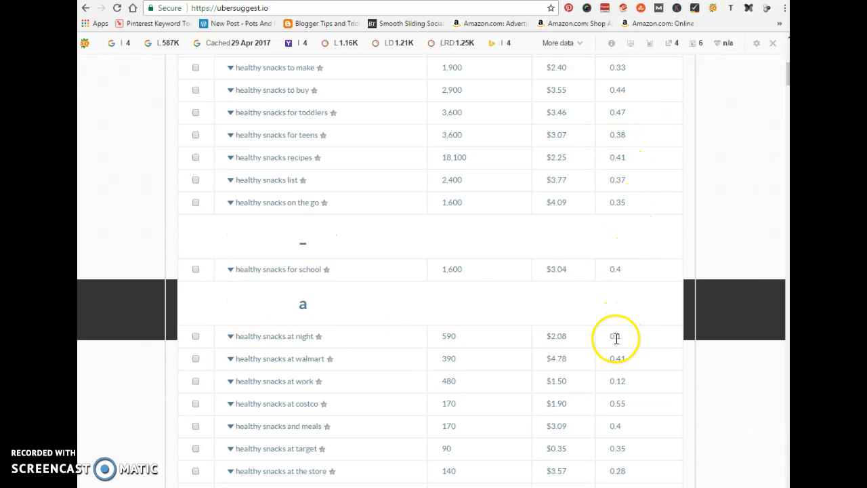
mouse_move(619, 351)
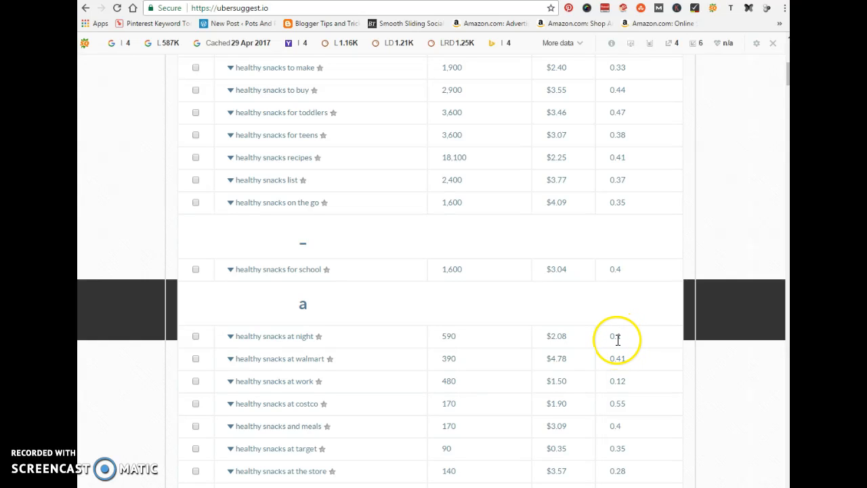
mouse_move(631, 348)
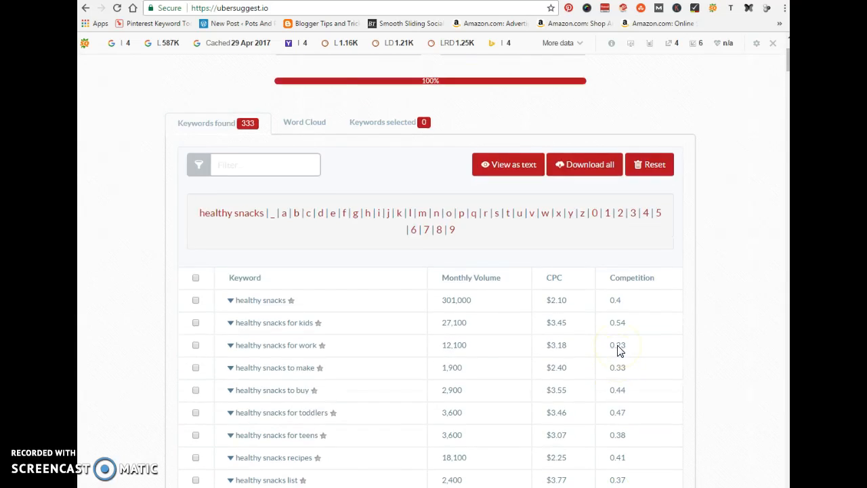
scroll("down", 3)
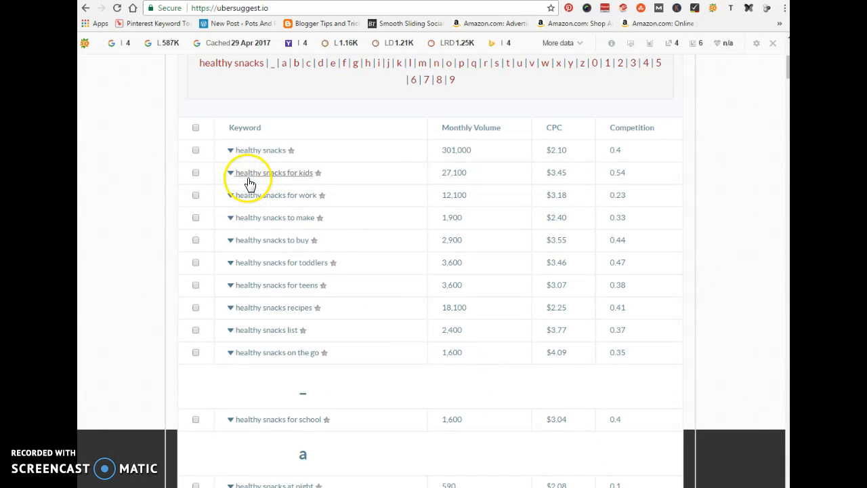
mouse_move(418, 175)
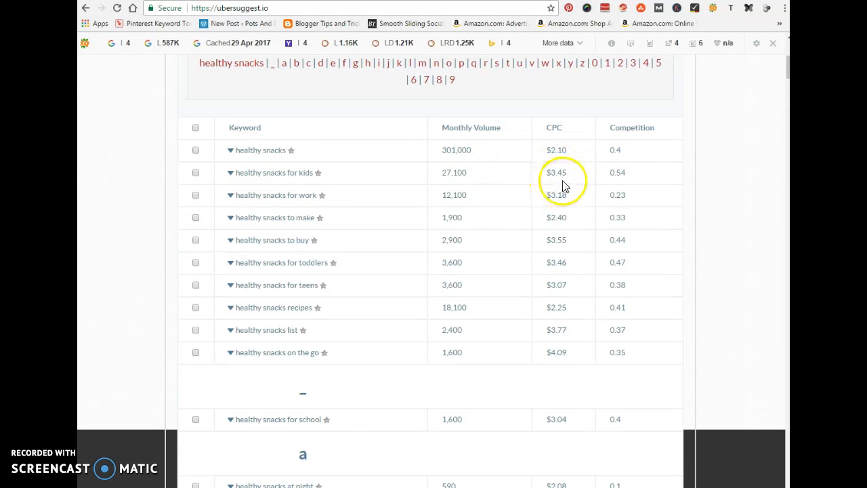
mouse_move(576, 181)
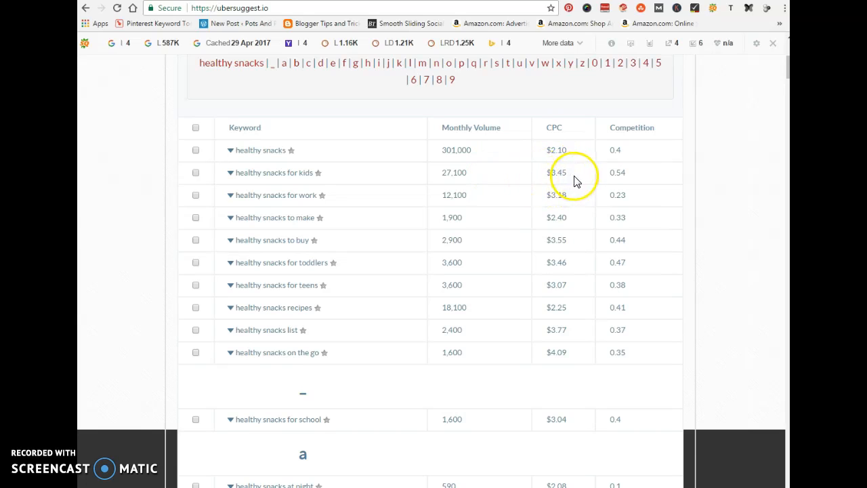
mouse_move(631, 182)
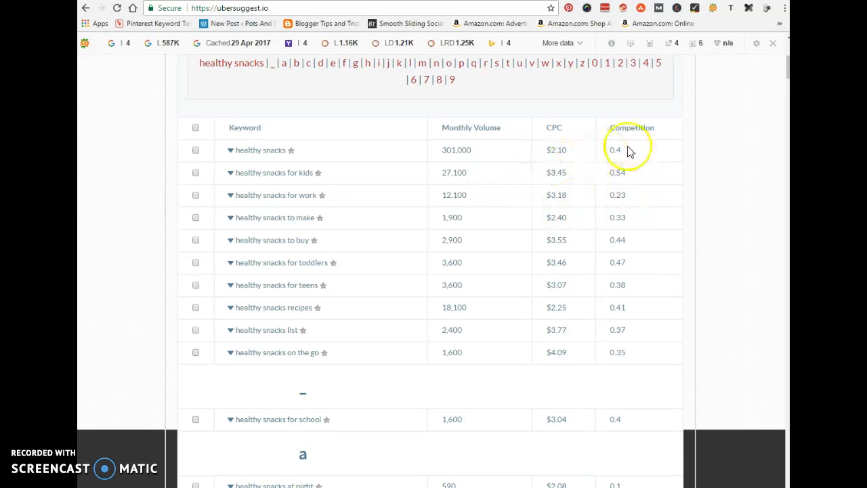
mouse_move(601, 196)
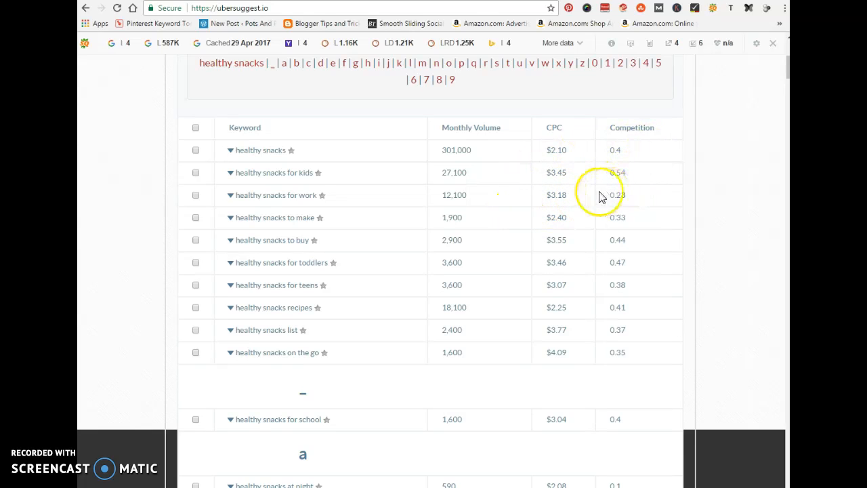
mouse_move(453, 239)
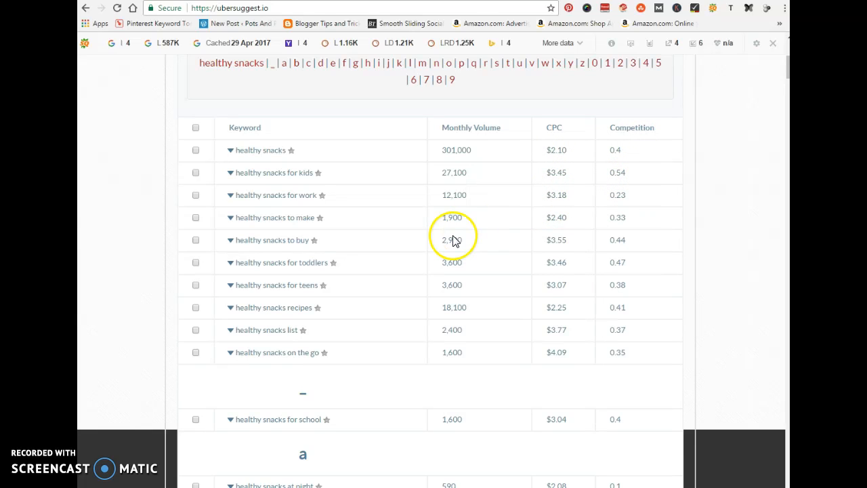
mouse_move(417, 263)
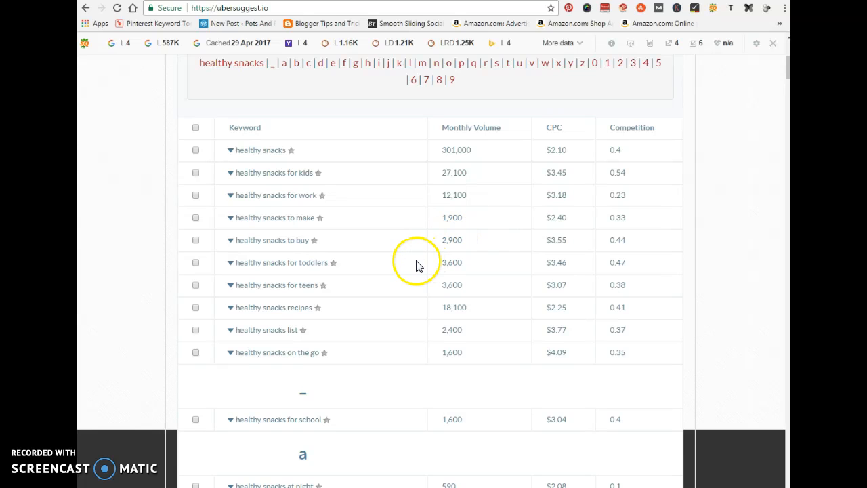
mouse_move(585, 271)
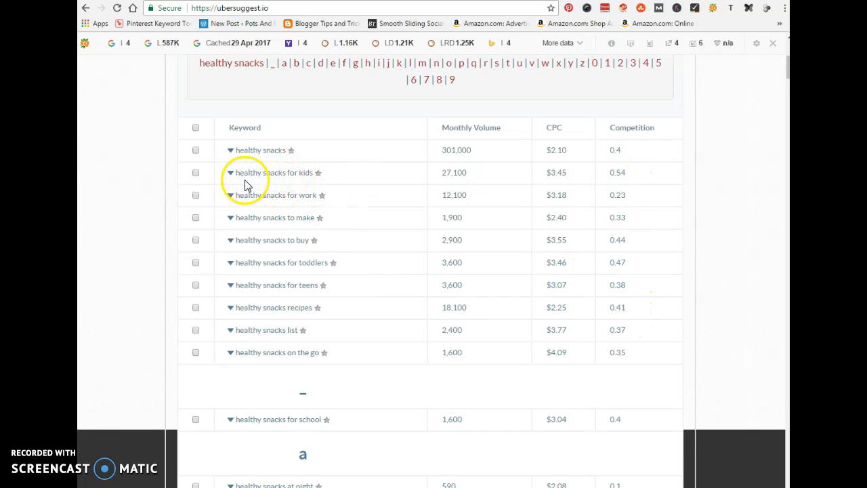
scroll("down", 3)
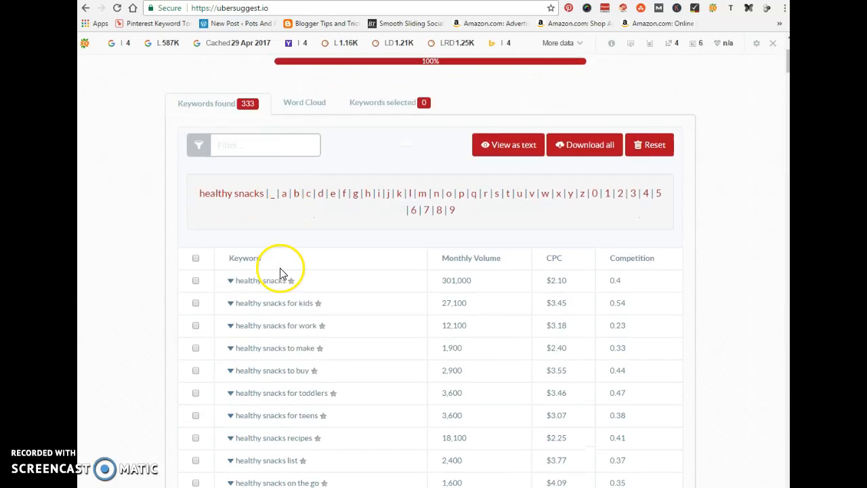
scroll("down", 3)
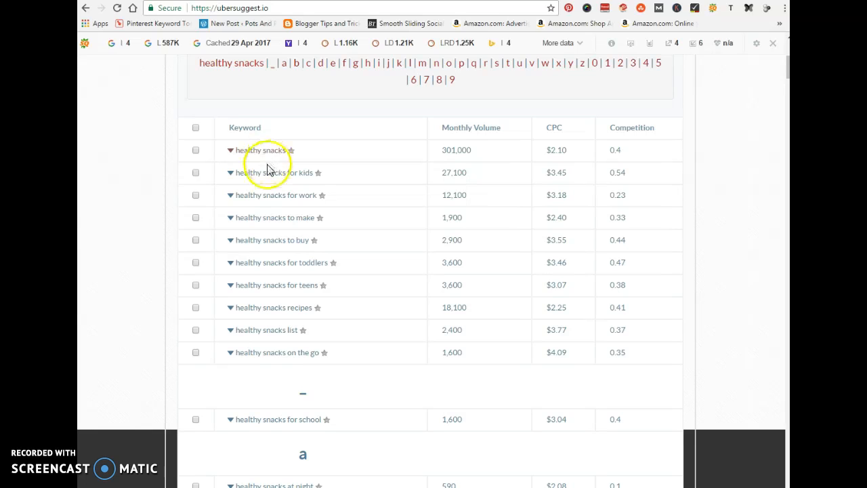
mouse_move(264, 234)
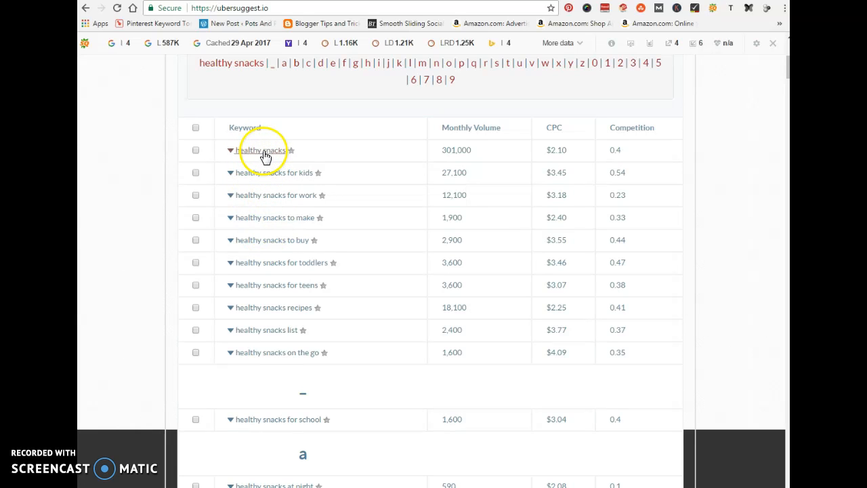
mouse_move(238, 183)
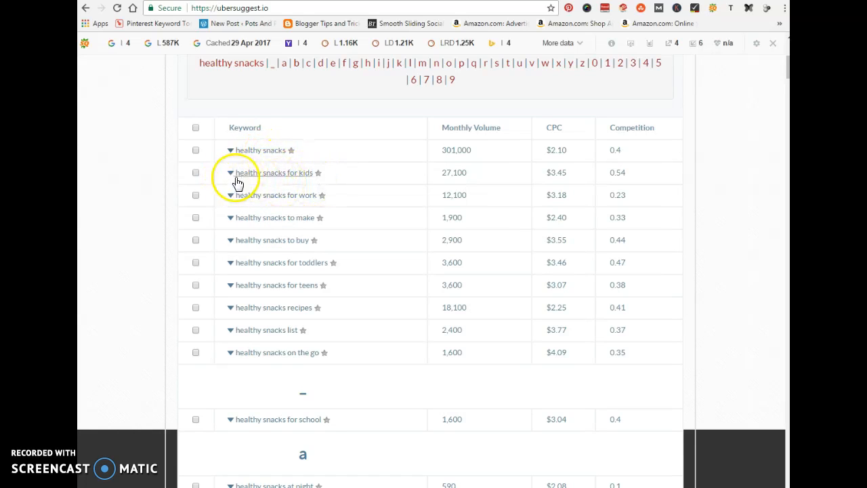
mouse_move(318, 198)
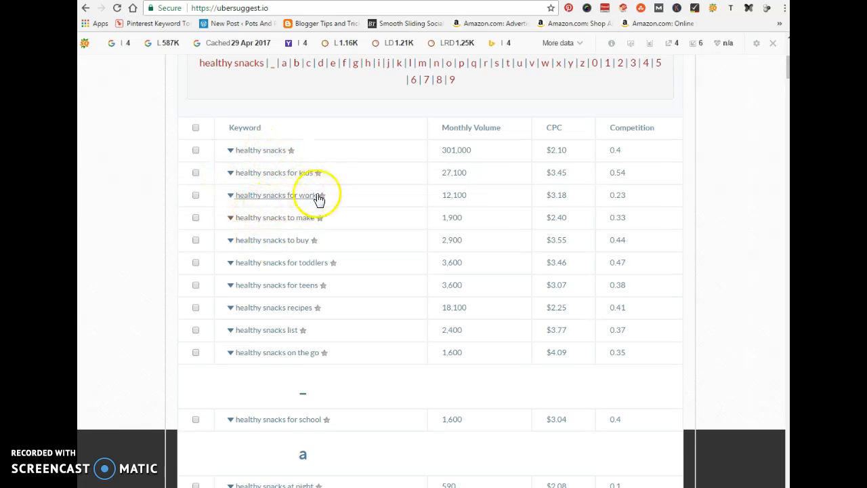
mouse_move(246, 195)
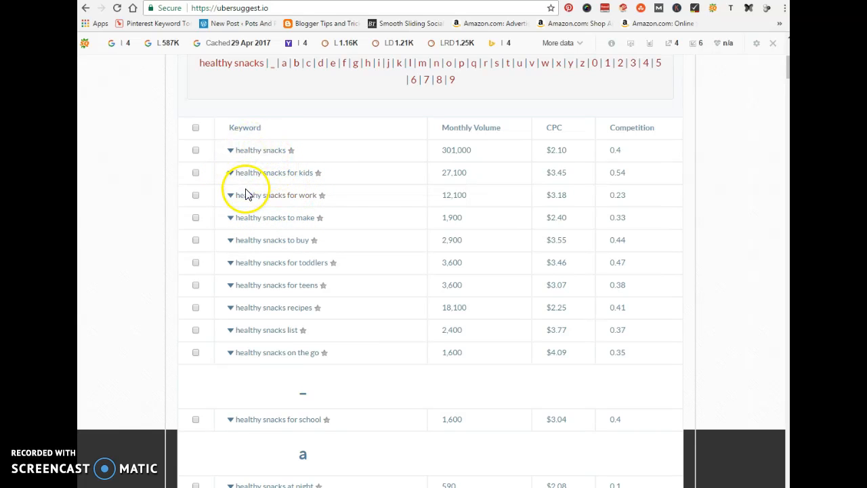
Search 'healthy snacks for kids' in Ubersuggest, then go back to the Google results for ubersuggest
left_click(230, 172)
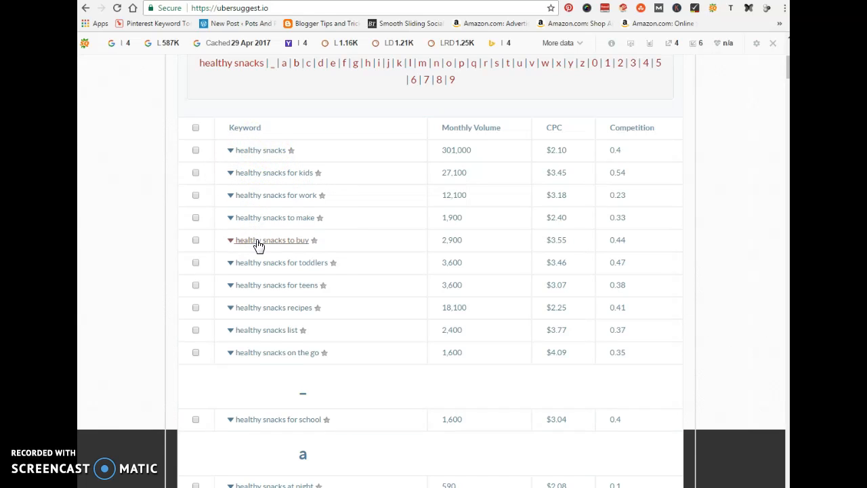
mouse_move(327, 269)
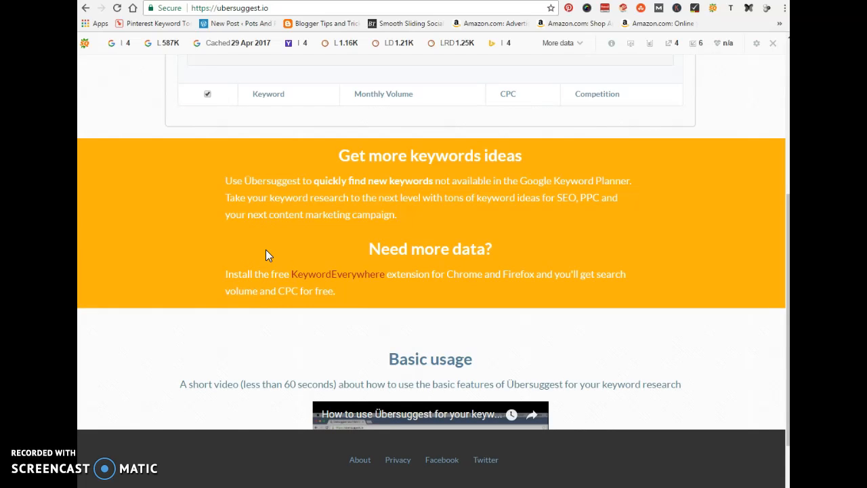
mouse_move(272, 255)
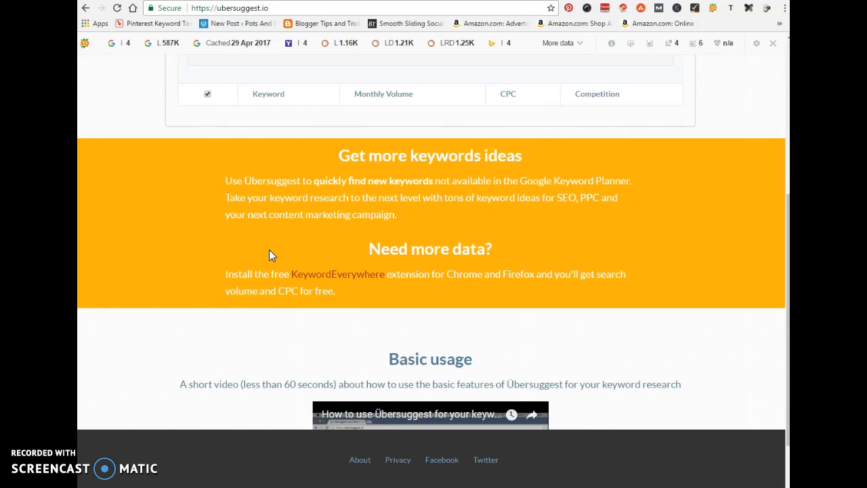
scroll("up", 3)
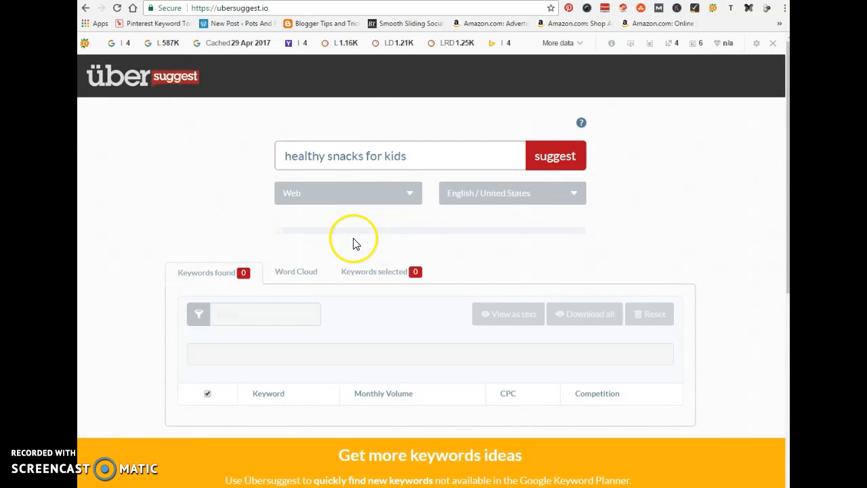
mouse_move(446, 220)
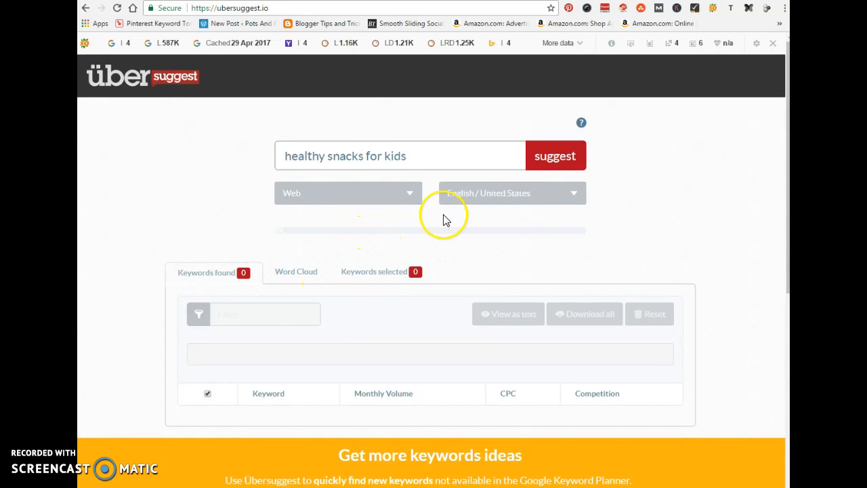
mouse_move(347, 306)
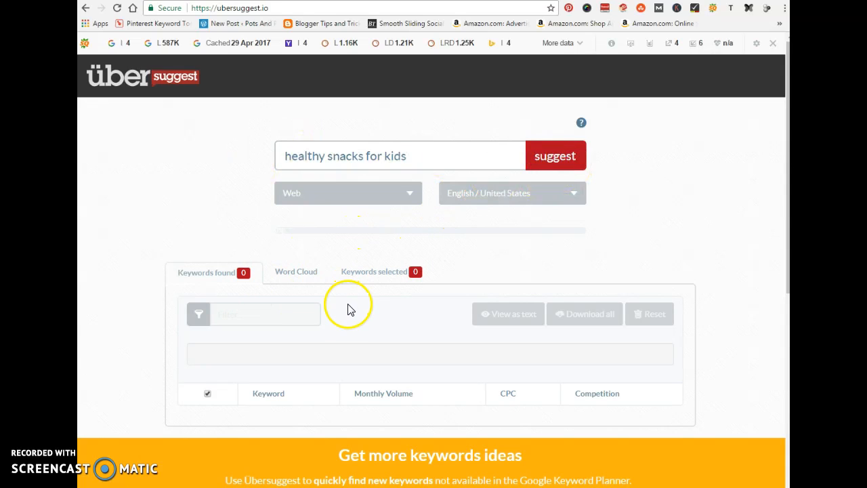
mouse_move(154, 191)
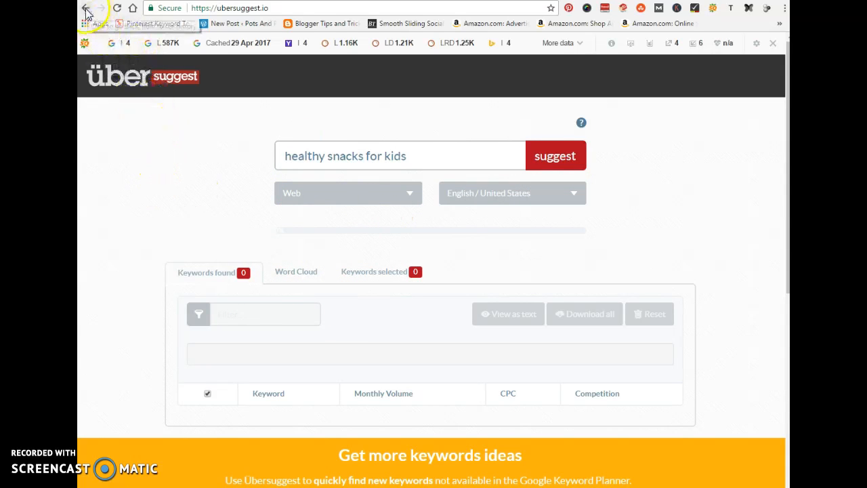
left_click(87, 8)
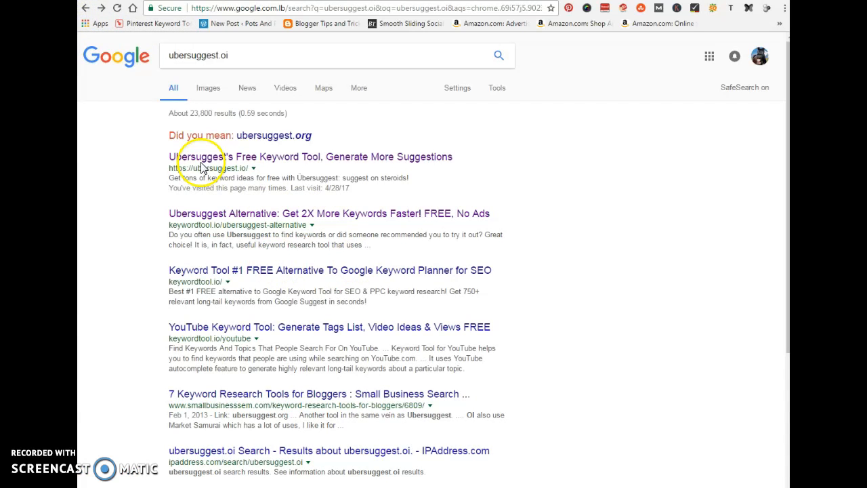